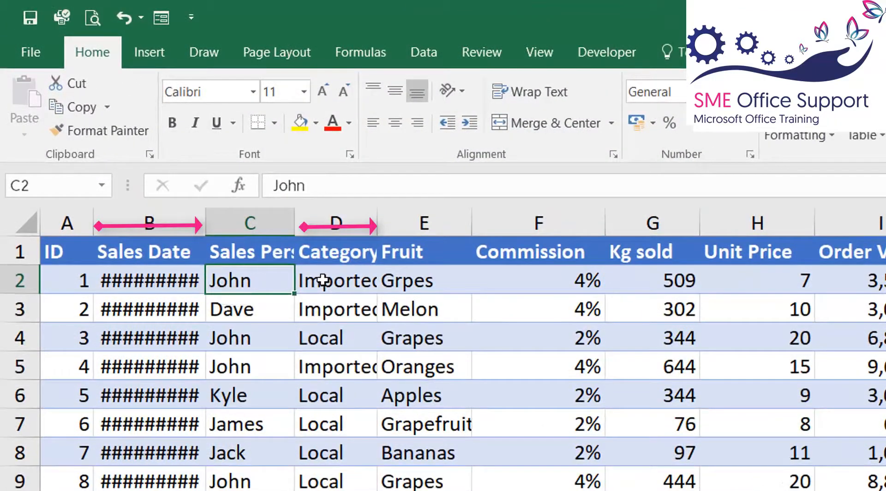
- AutoFit the Sales Date and Category columns so full dates and category names show
click(249, 309)
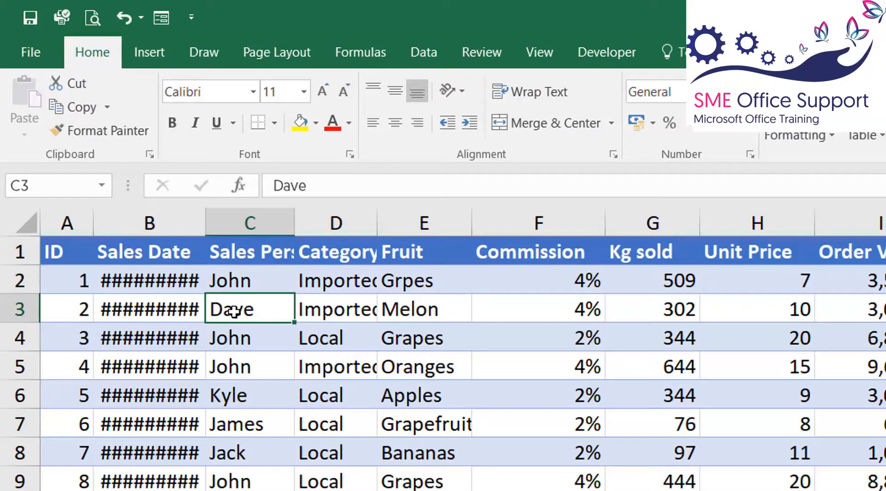
click(150, 281)
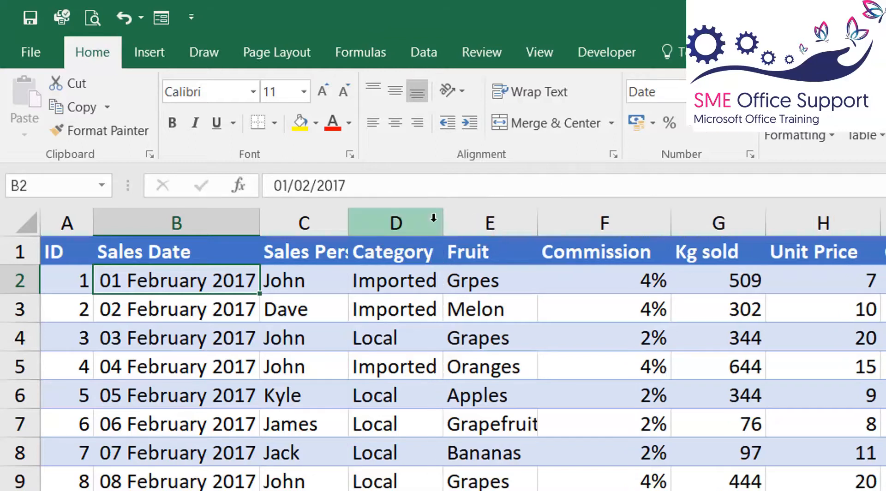
click(395, 280)
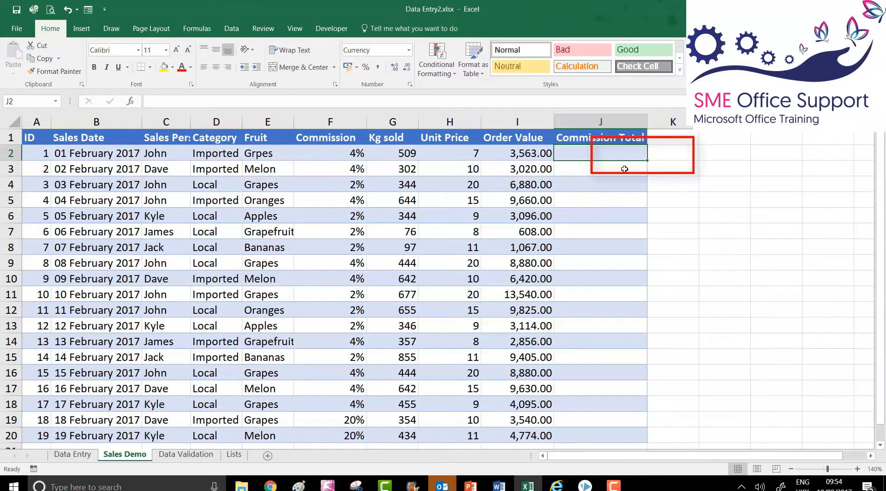
- Enter =I2*F2 in J2 and fill it down the Commission Total column to row 20
text(=I2*F2)
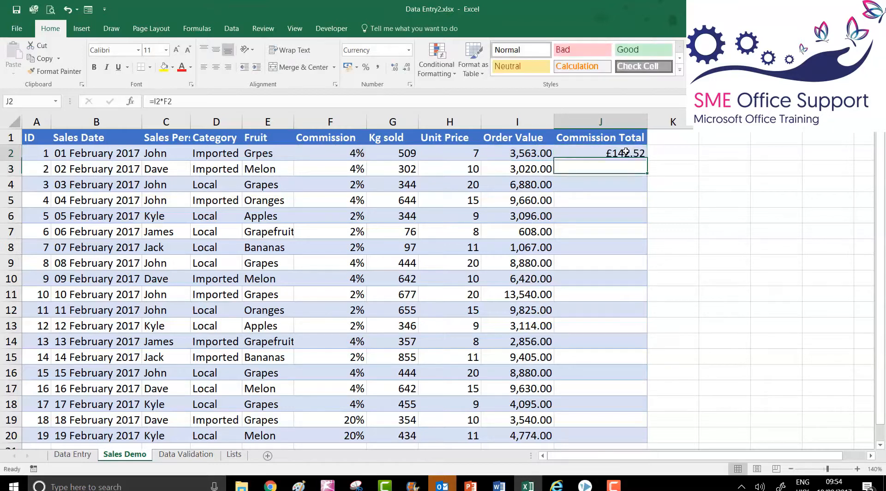
click(599, 153)
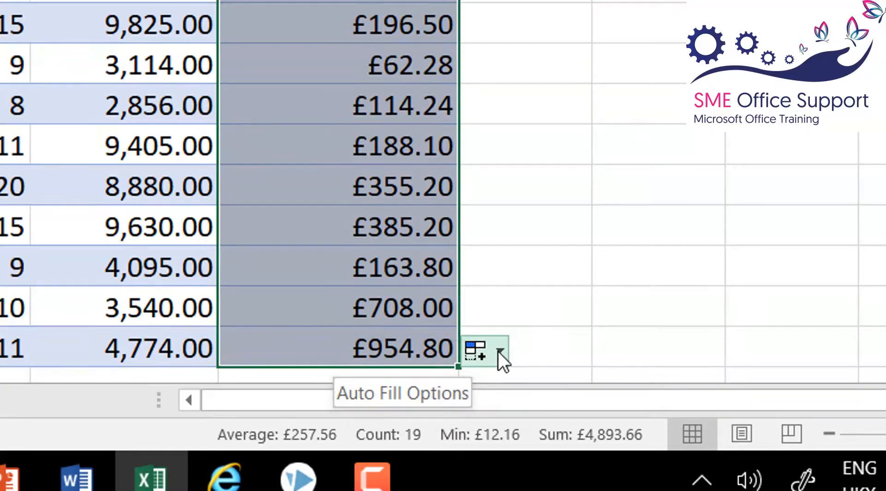
click(476, 349)
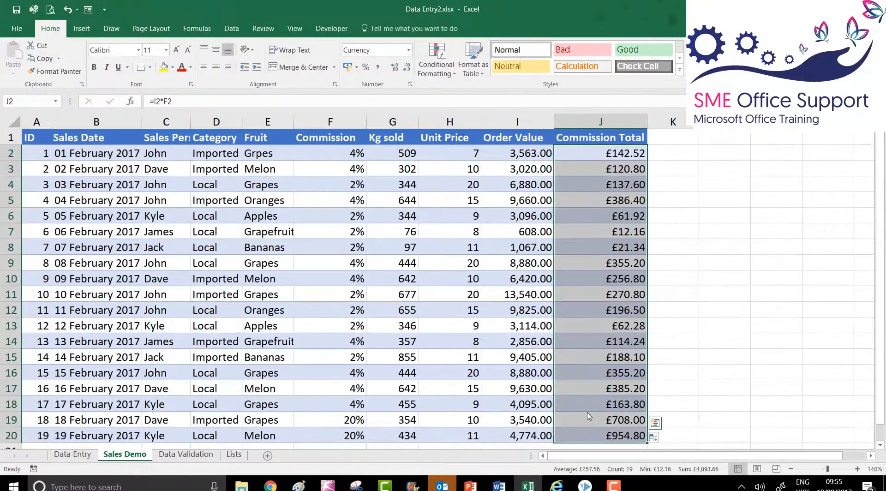
mouse_move(736, 365)
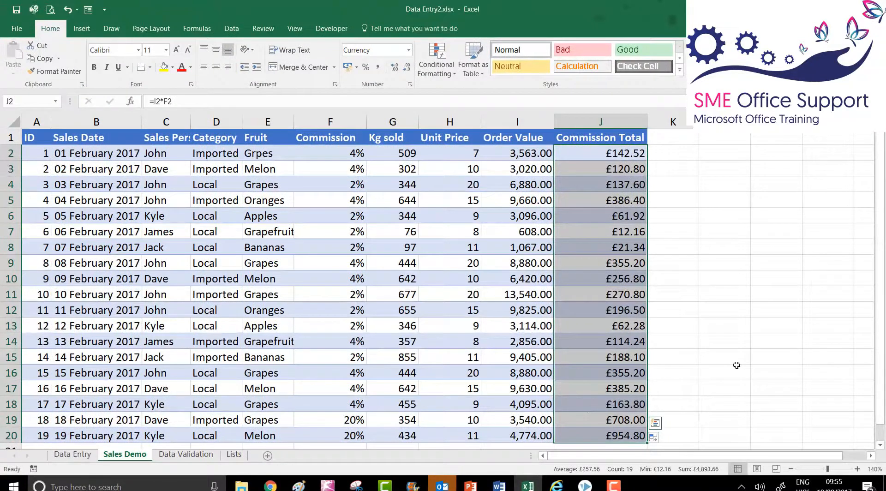
click(724, 371)
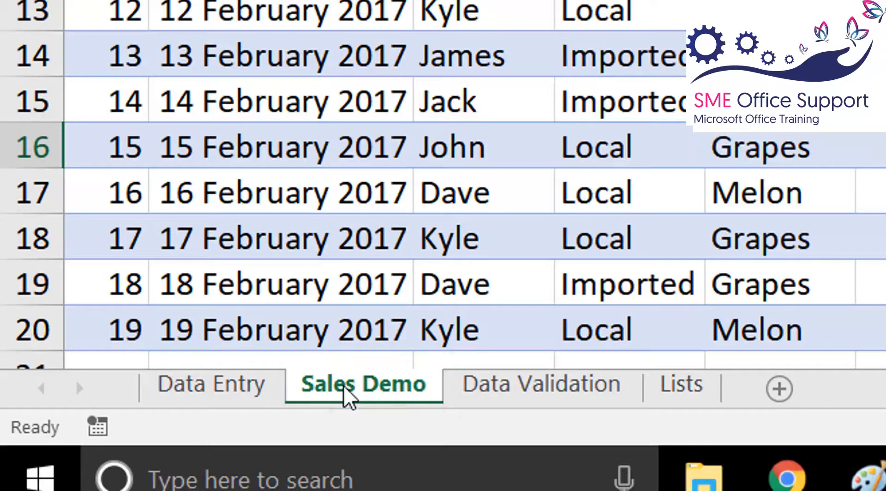
- Rename the Sales Demo worksheet tab to Sales
double_click(364, 384)
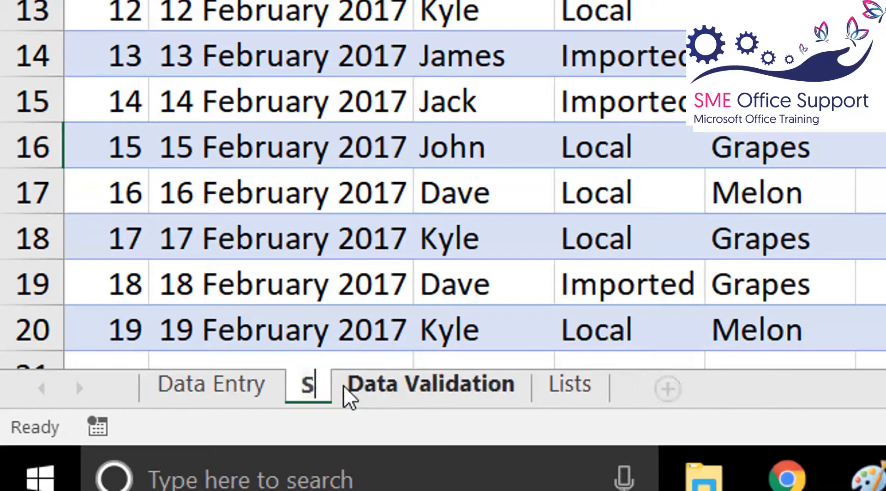
text(ales)
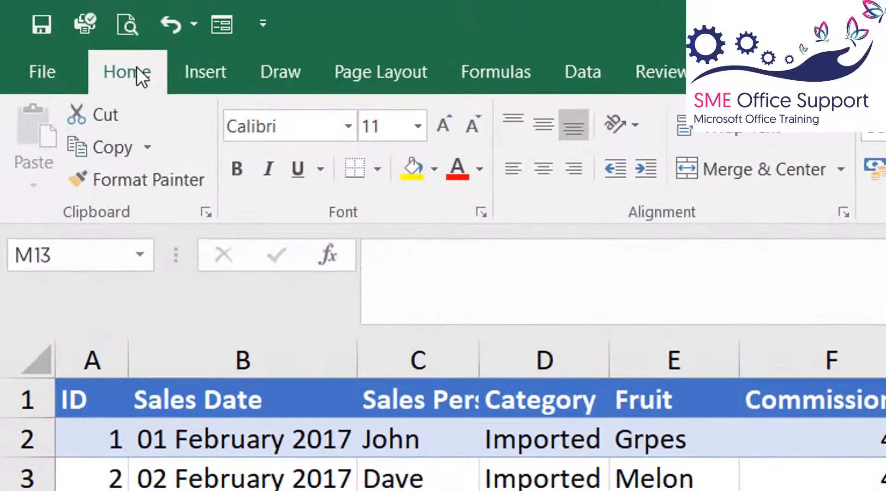
click(126, 72)
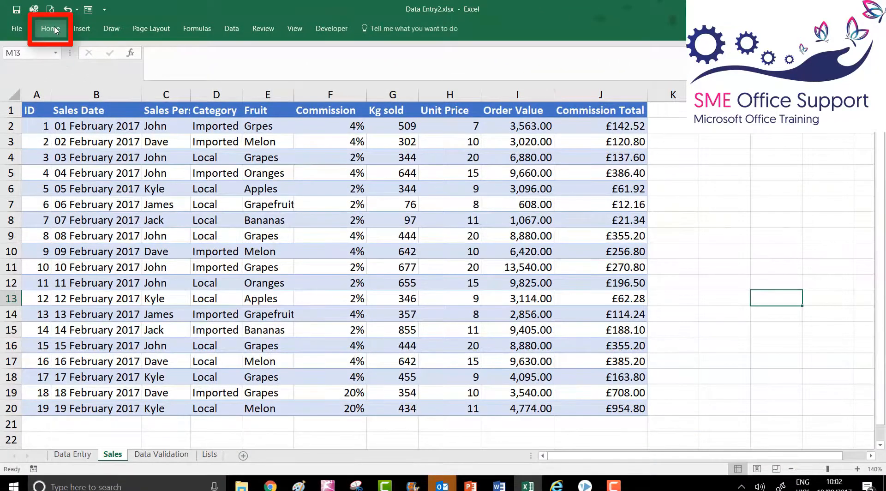
click(49, 29)
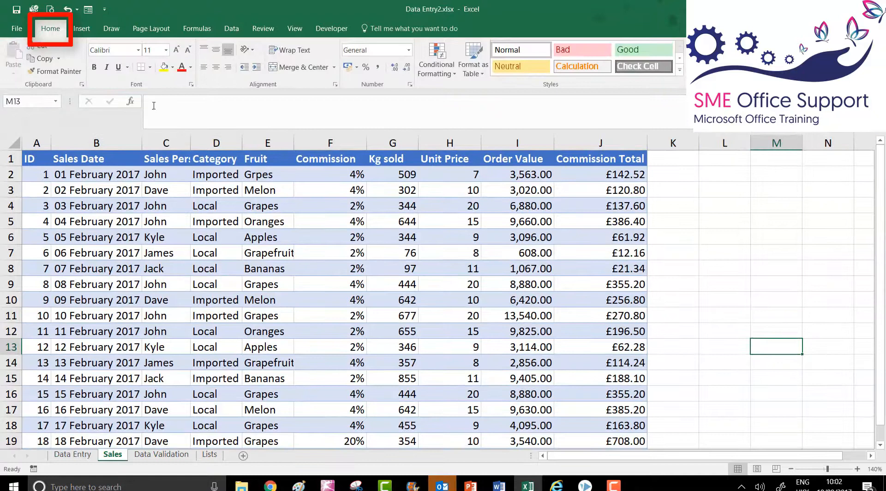
click(330, 253)
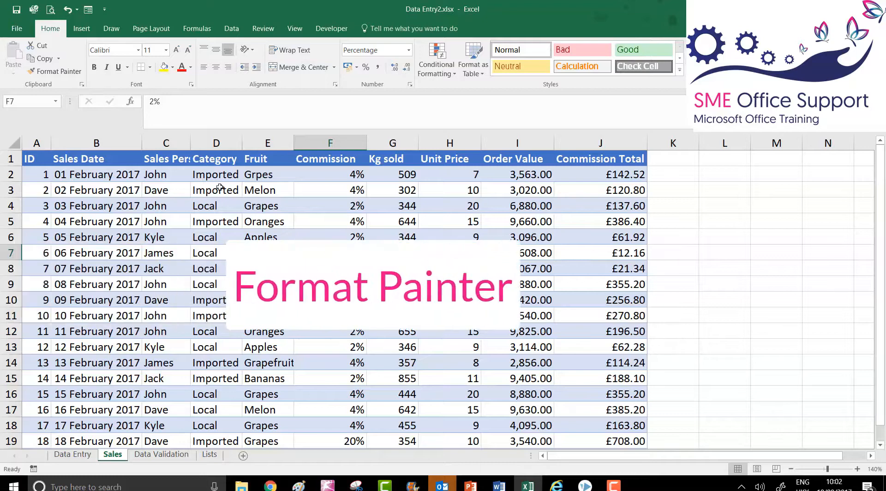
- Copy John's yellow bold italic formatting onto the Kyle, John, John and James name cells with Format Painter
click(166, 174)
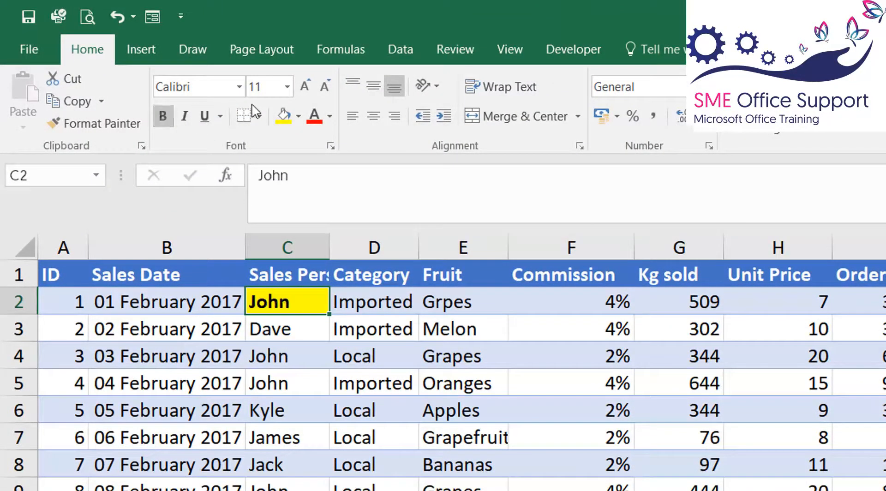
click(184, 116)
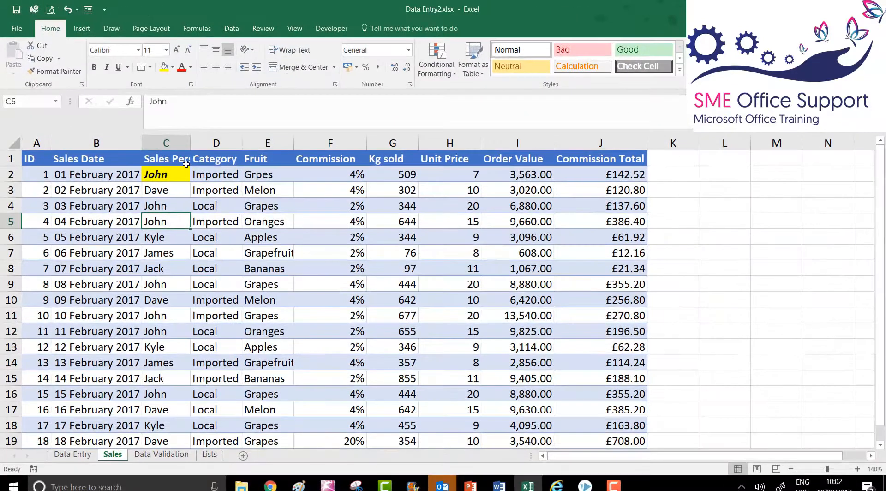
click(165, 175)
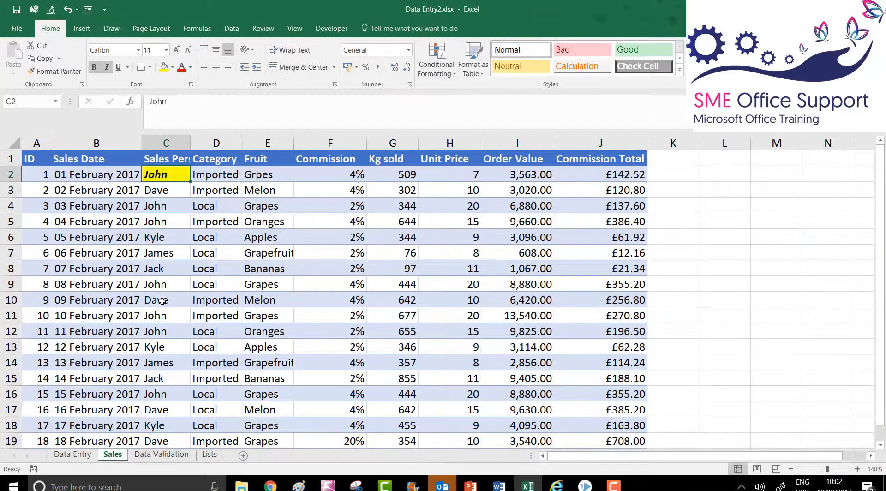
click(166, 379)
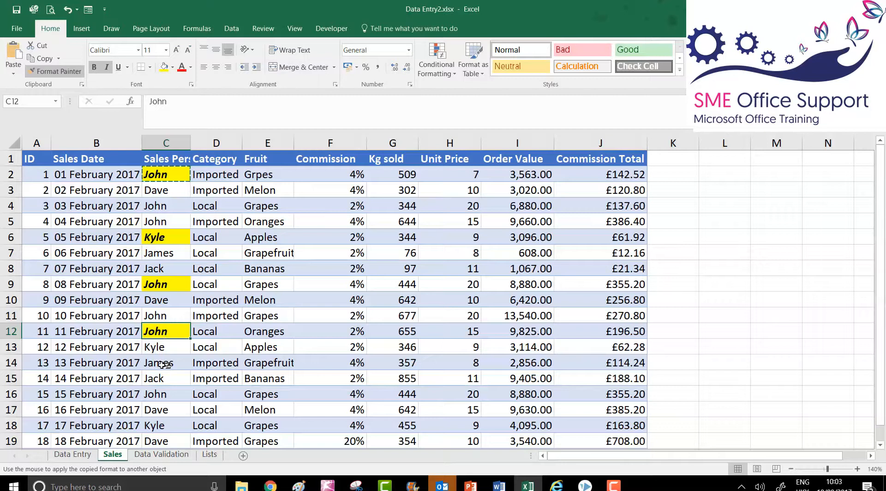
click(166, 362)
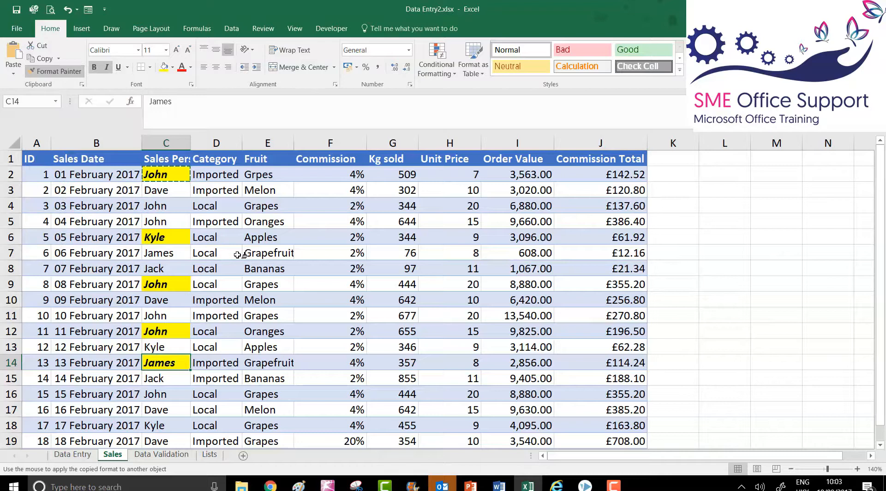
mouse_move(220, 256)
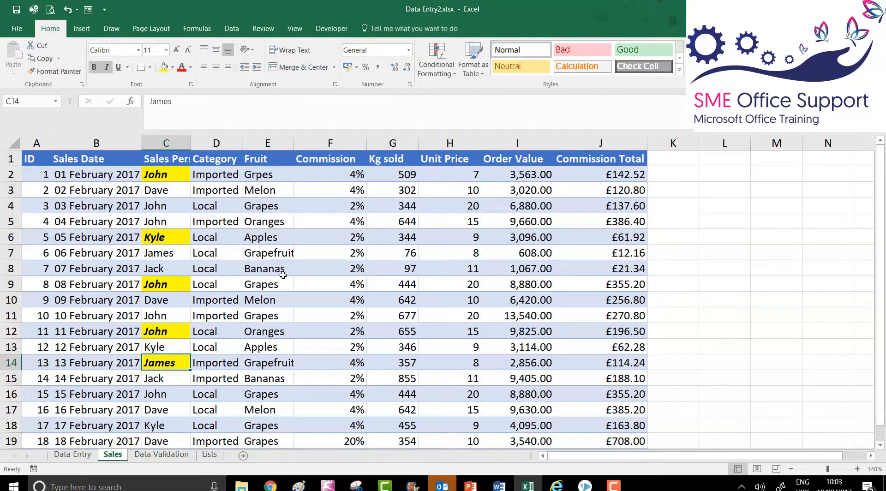
- Format the Order Value column as pound currency with two decimals
click(515, 175)
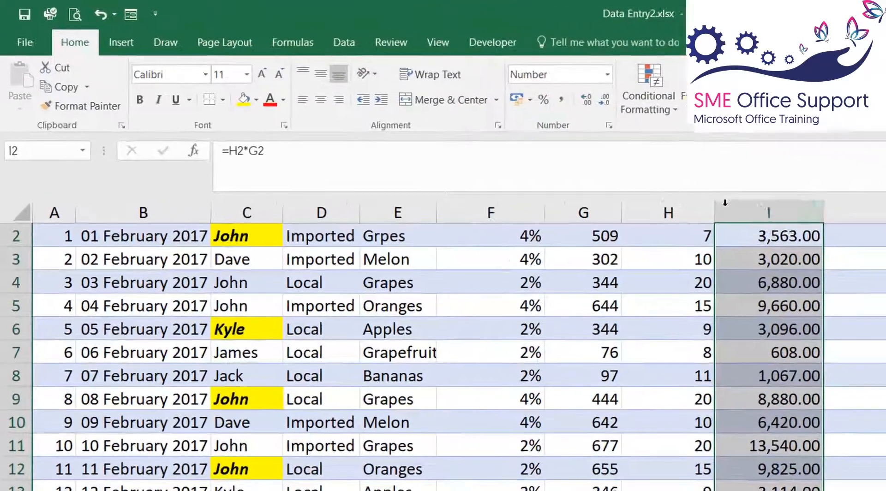
click(410, 85)
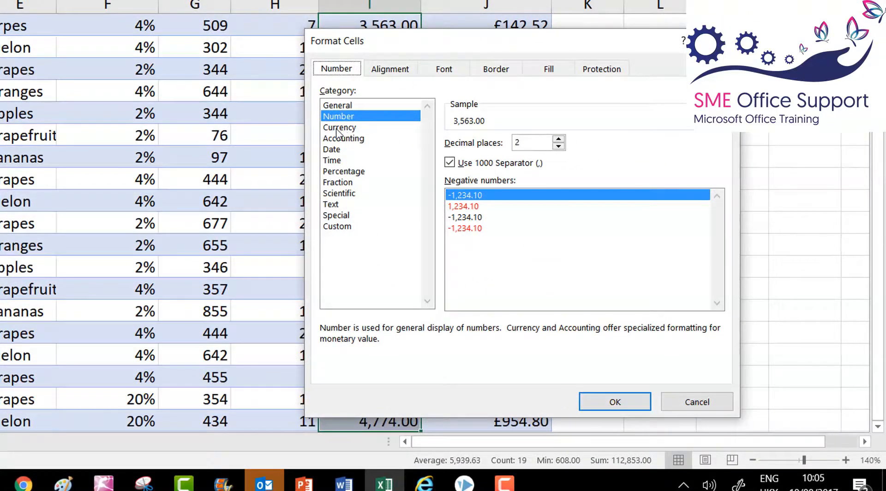
click(339, 127)
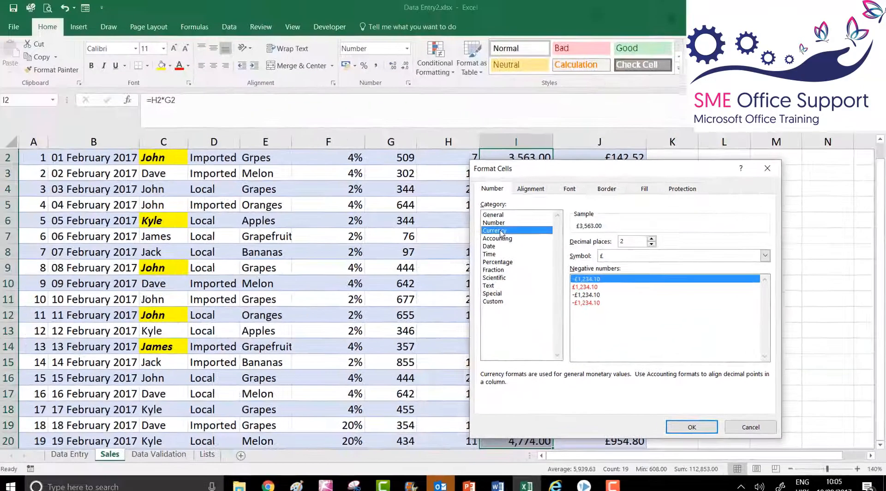
click(690, 427)
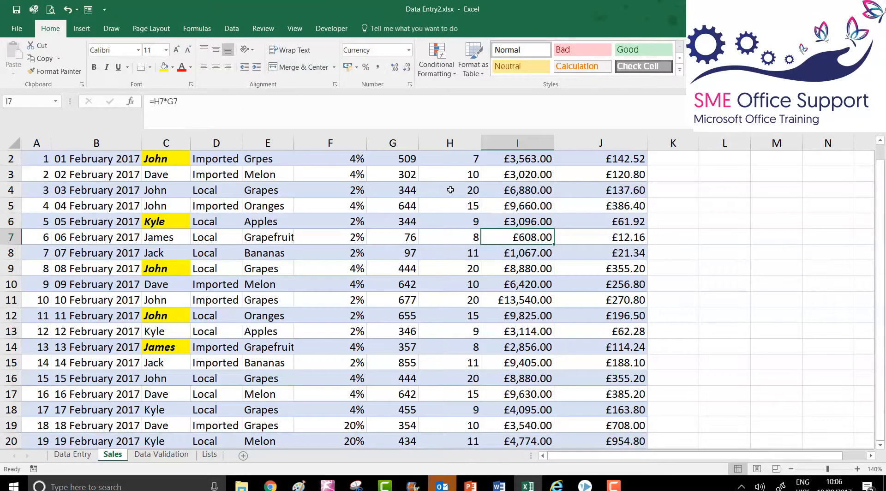
- Format the Unit Price column as pound currency and review the header cell's font settings
scroll(up, 3)
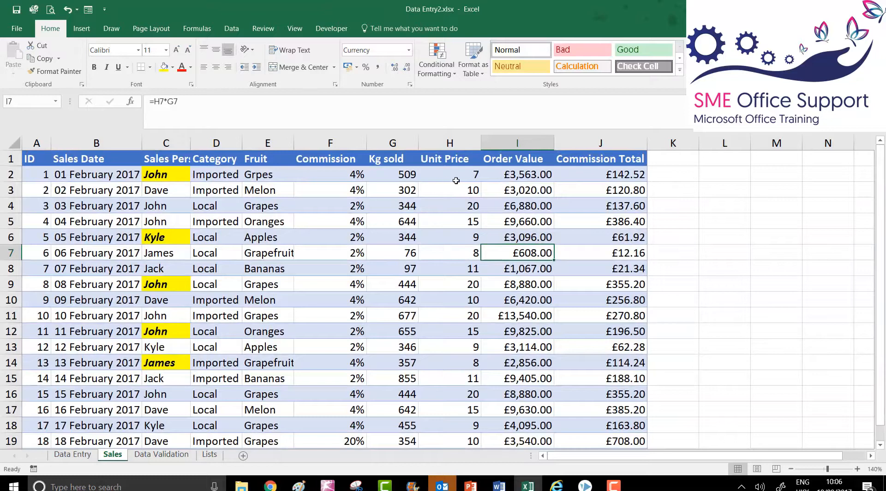
click(449, 175)
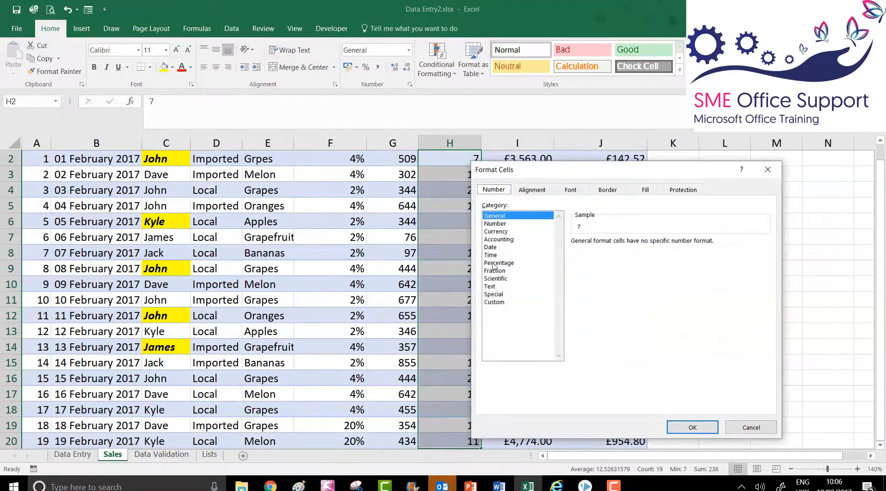
click(691, 428)
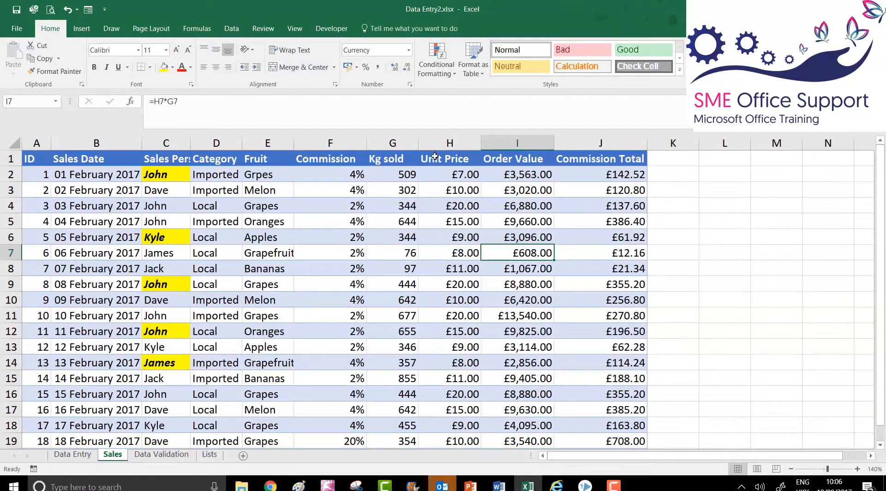
click(449, 158)
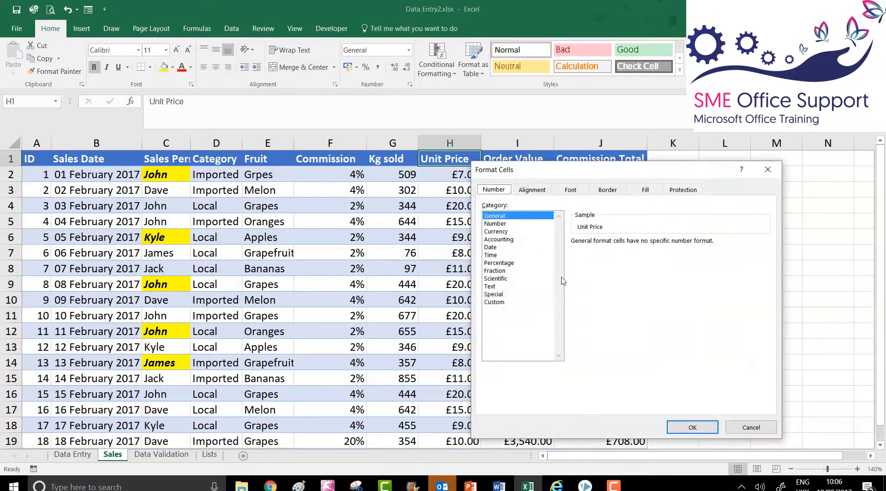
click(570, 189)
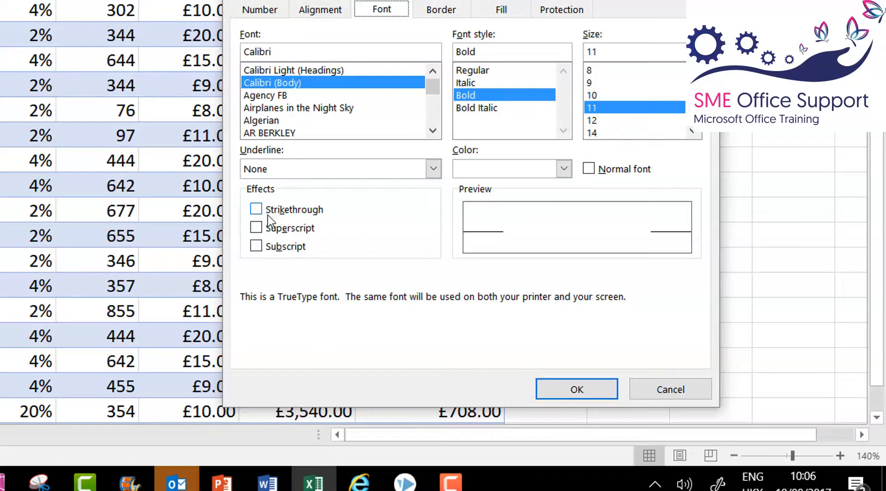
click(576, 388)
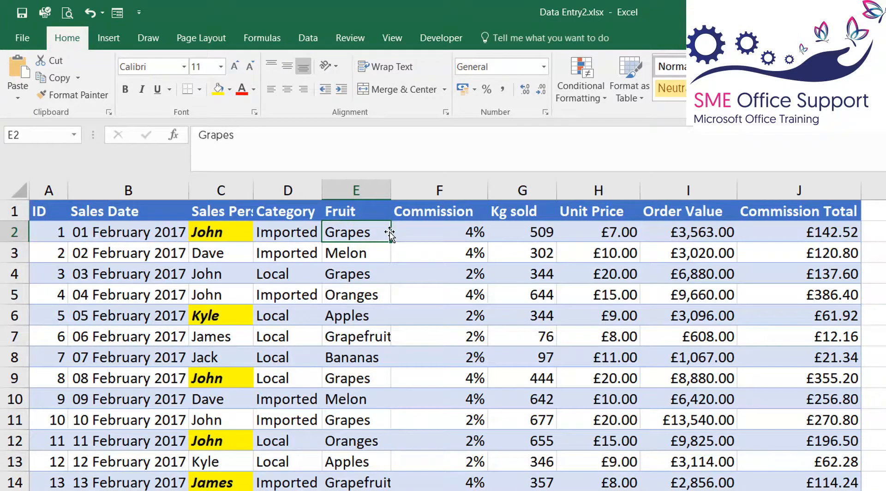
- Check the corrected Grapes cell, return to the first ID cell and scroll to the last record
click(797, 231)
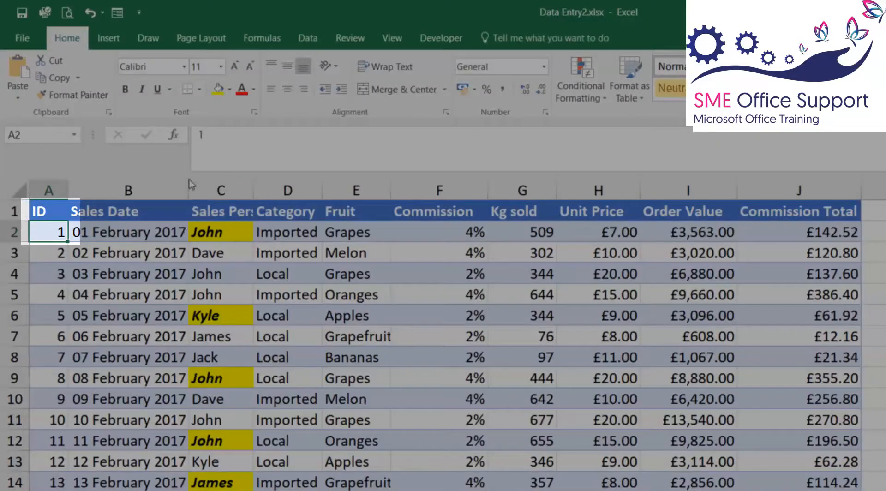
click(49, 232)
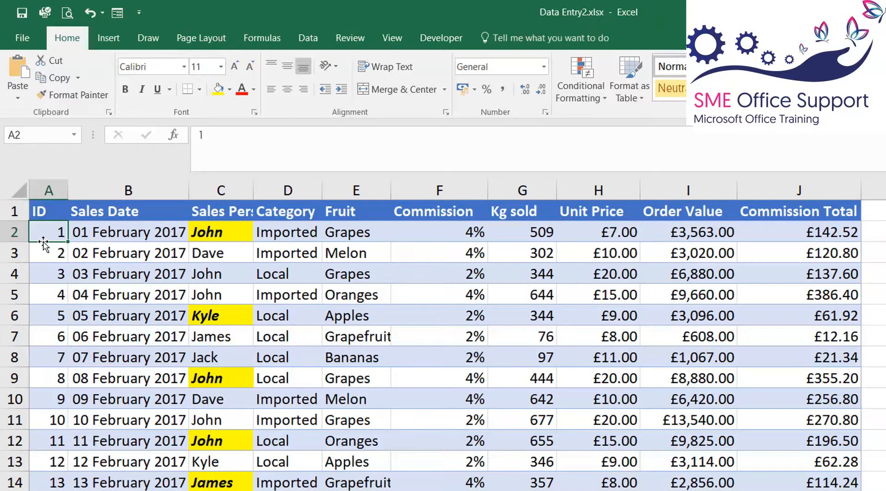
scroll(down, 3)
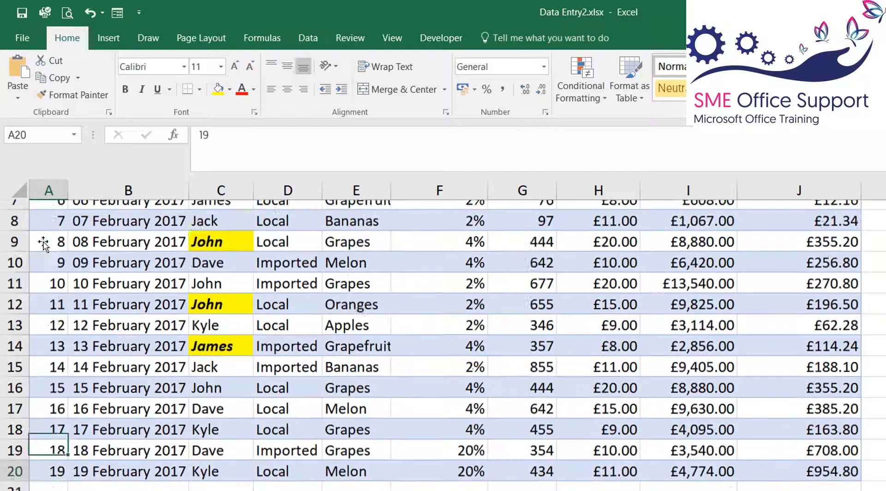
scroll(down, 3)
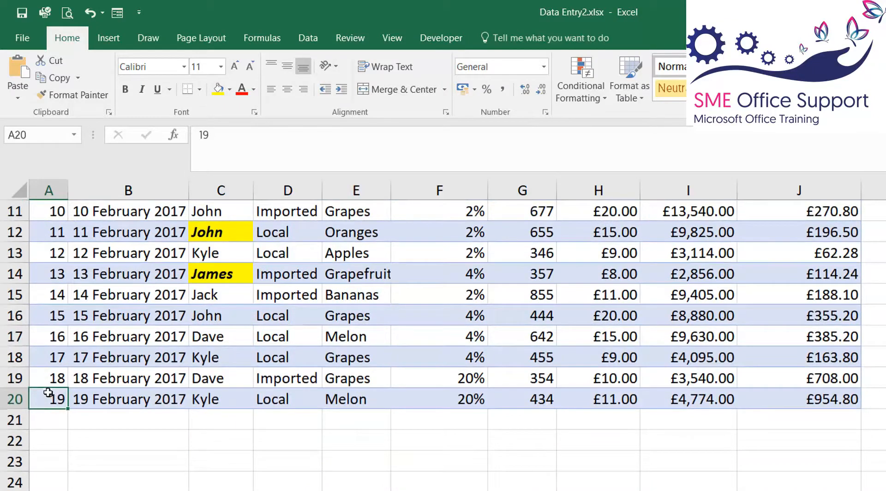